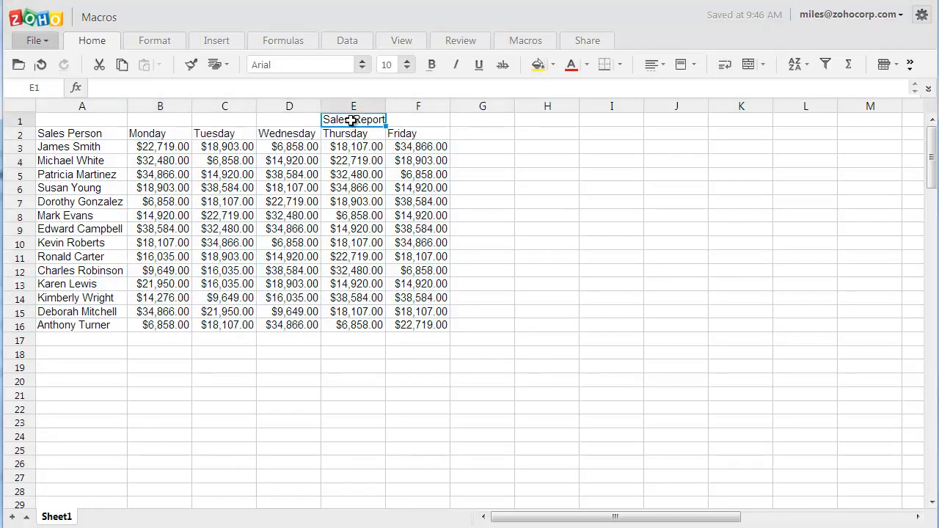
Begin recording a macro named Weeklysalesreport, described 'Sales Report - Weekly', from the Macros menu
left_click(160, 341)
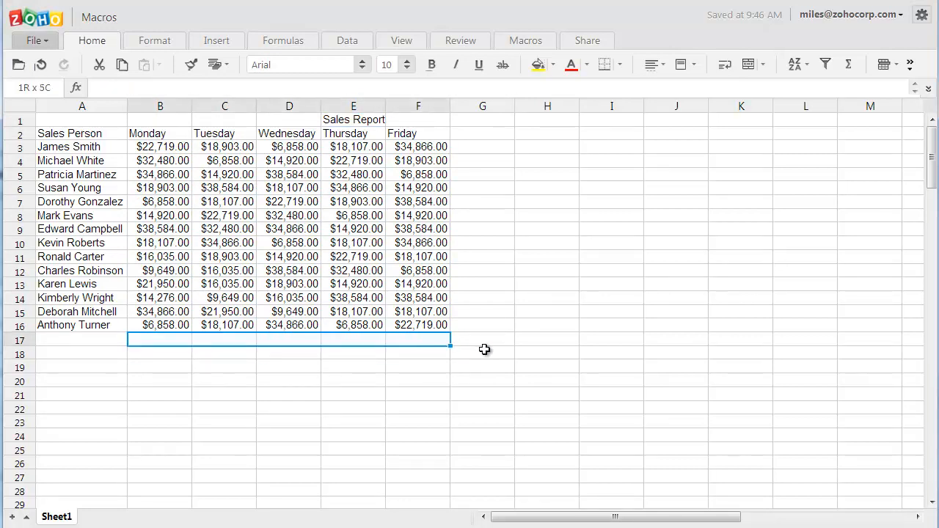
left_click(482, 352)
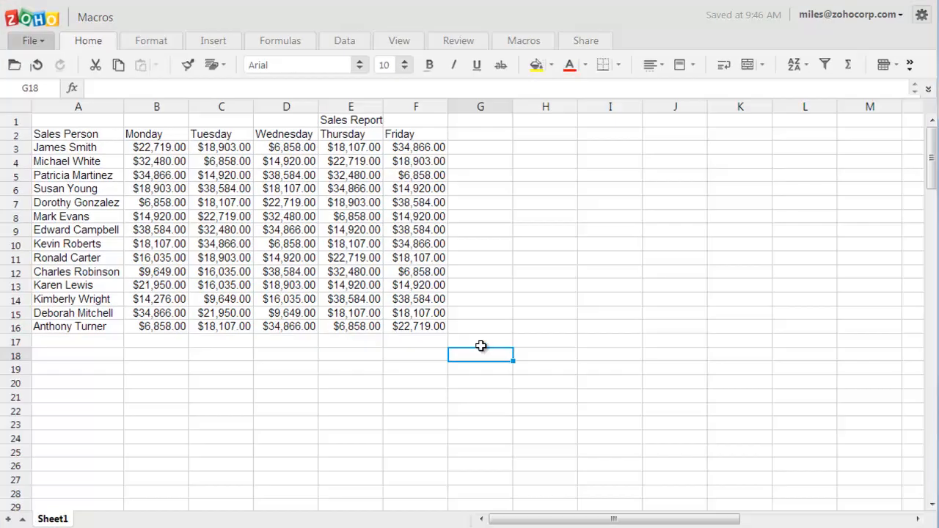
left_click(523, 41)
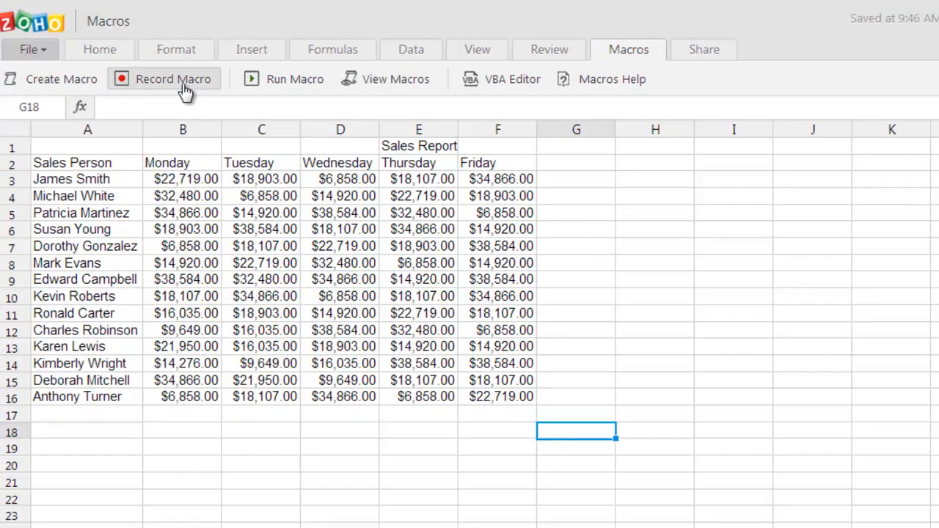
left_click(174, 80)
type("Sales Report - Weekly")
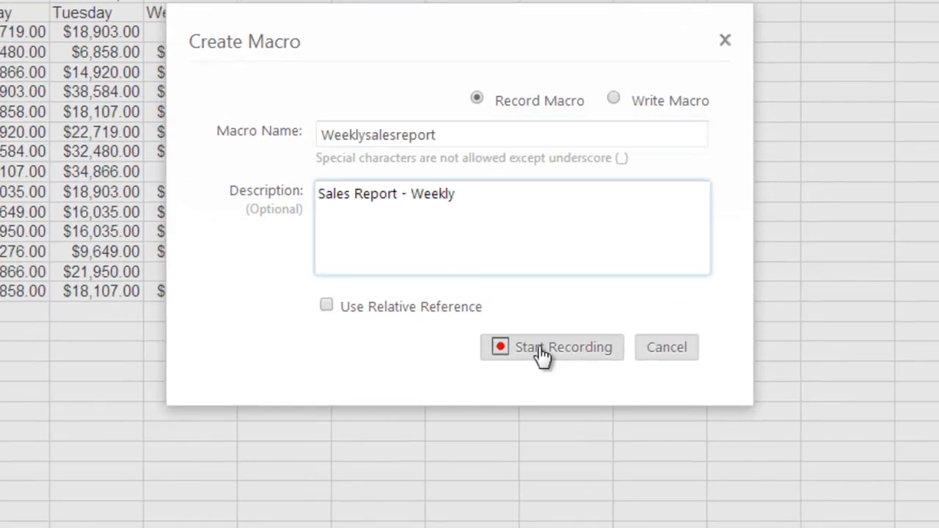
left_click(552, 346)
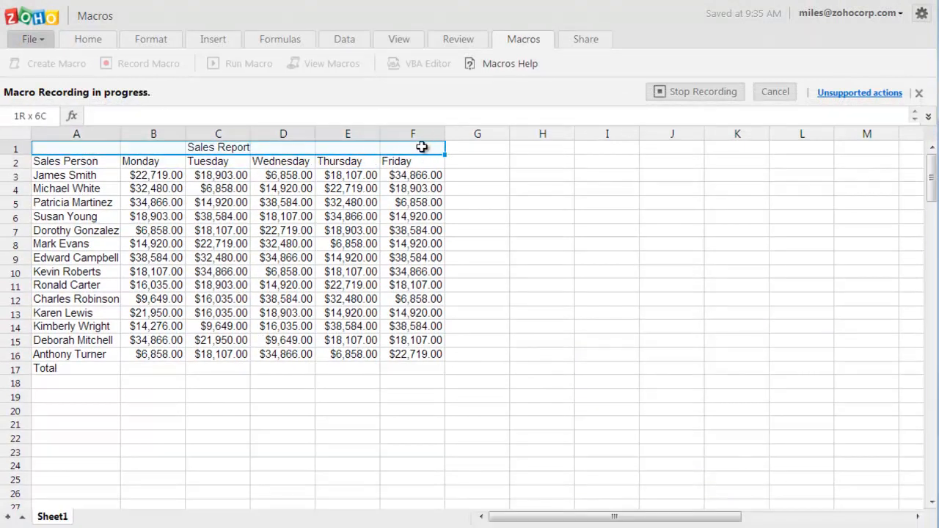
Make the Sales Report title bold and larger, style the header row, and select the Monday total cell B17
left_click(88, 38)
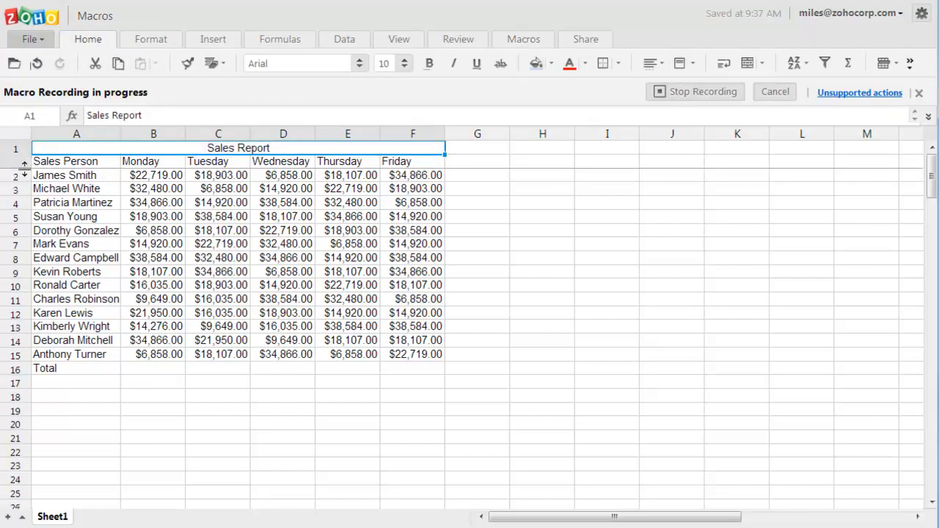
left_click(297, 63)
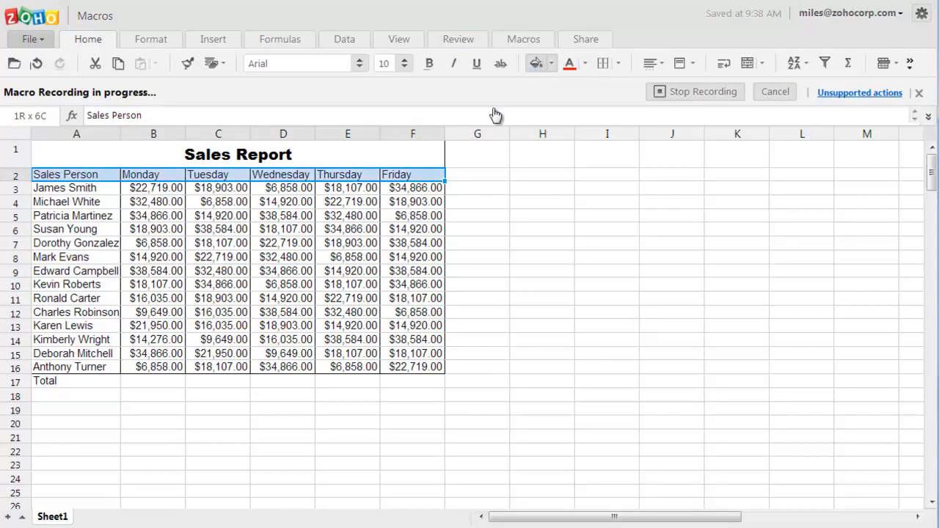
left_click(648, 63)
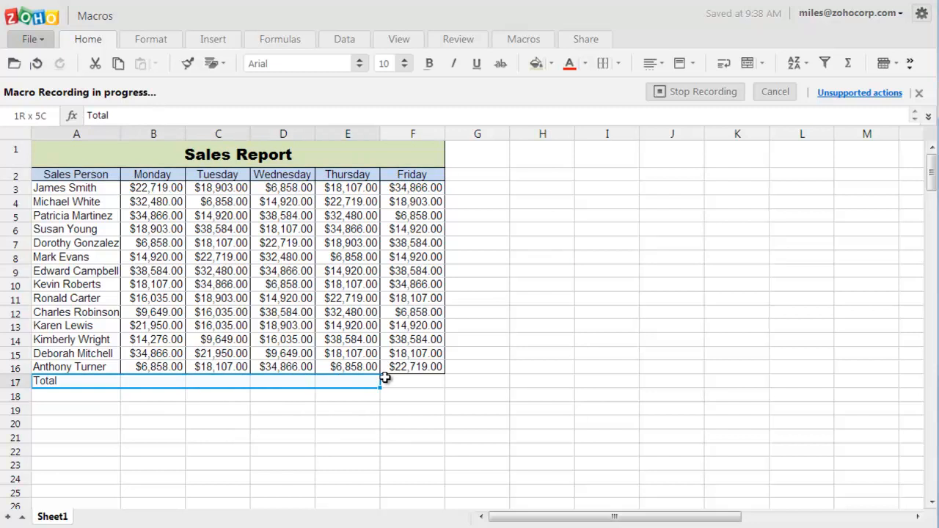
left_click(153, 382)
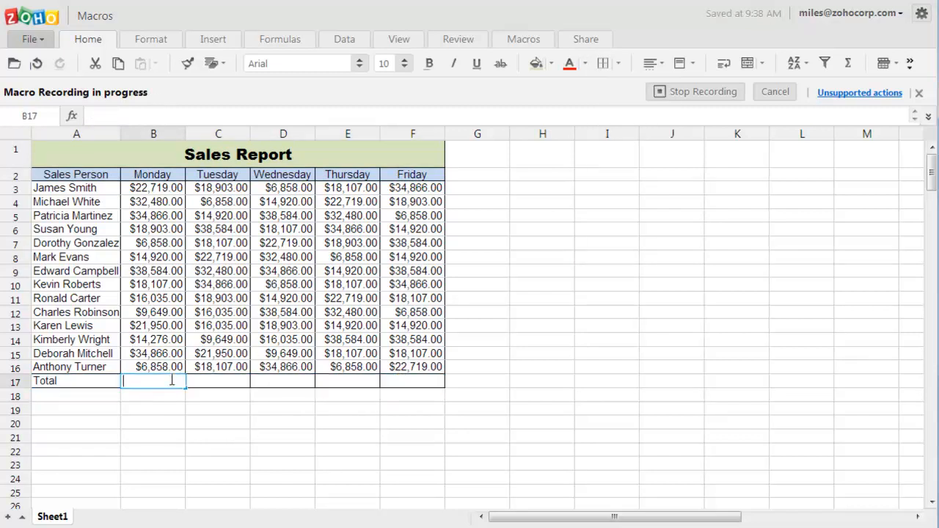
Enter =SUM(B3:B16) in B17 to total Monday's sales figures
type("=sum")
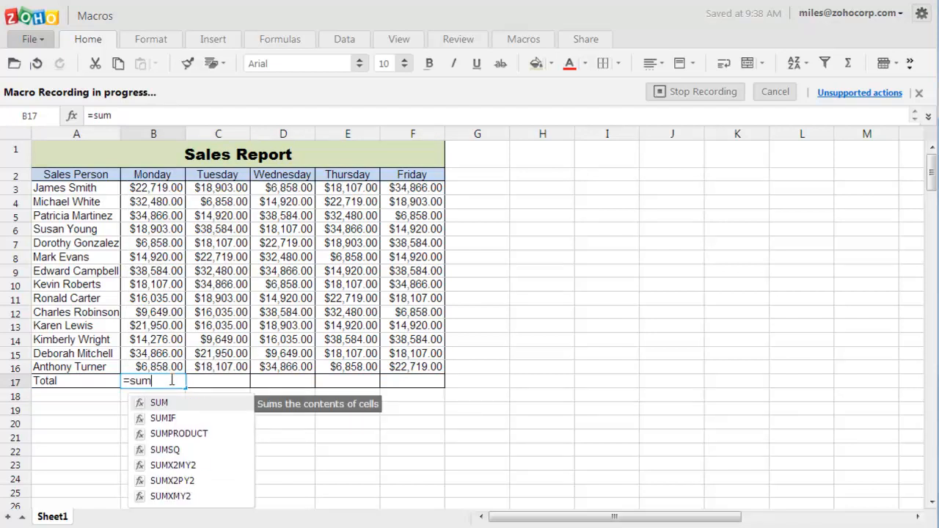
left_click(158, 402)
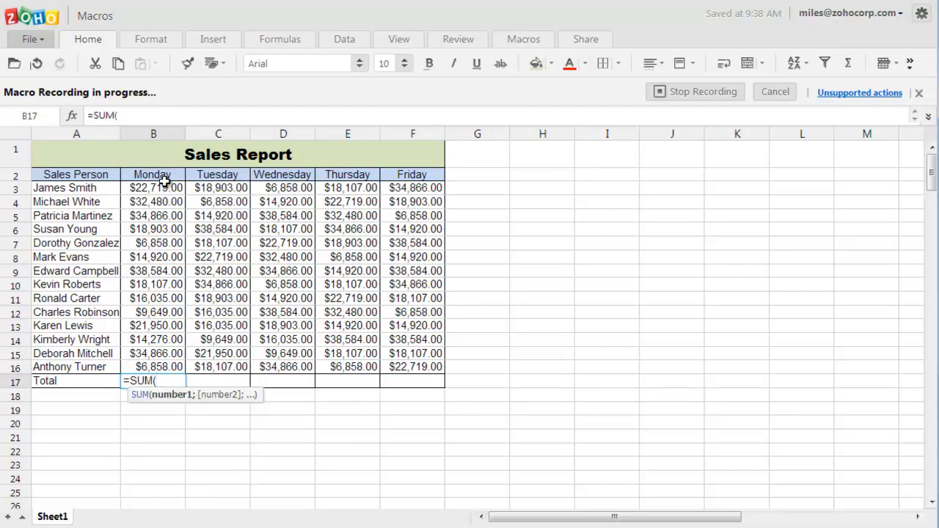
left_click_drag(153, 188, 153, 366)
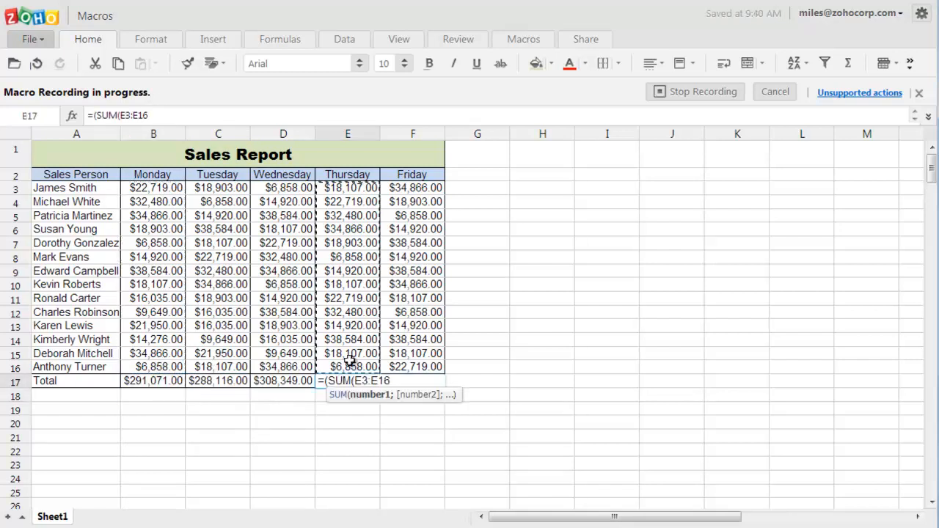
key("enter")
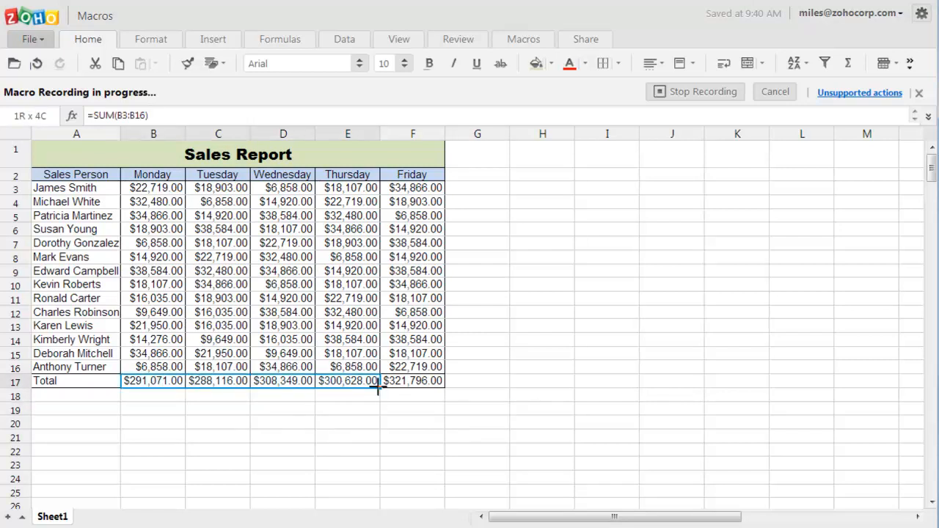
Fill the totals row B17:F17 green, deselect it, and stop recording the macro
left_click(534, 63)
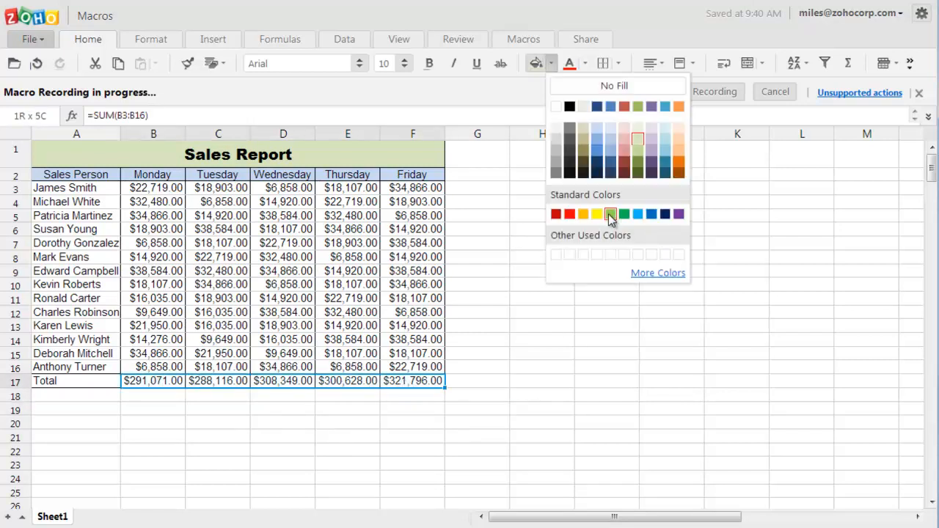
left_click(611, 214)
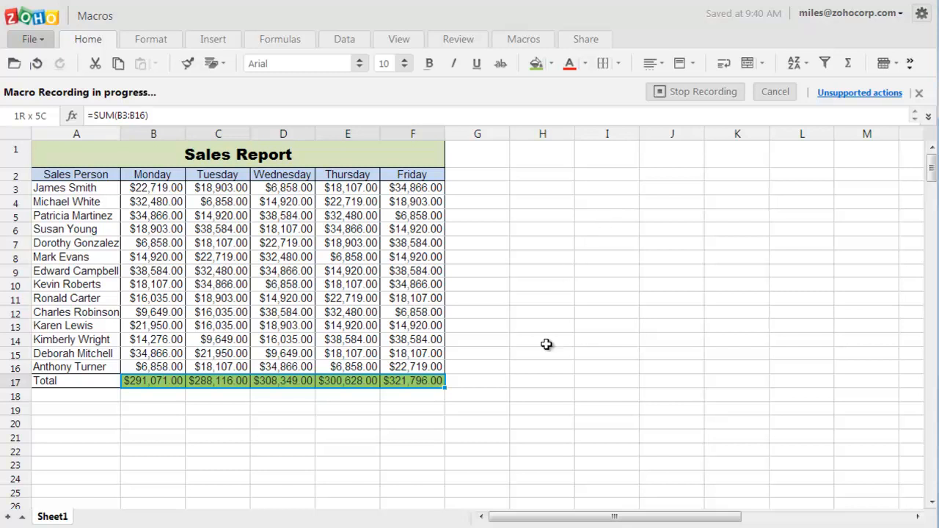
left_click(543, 340)
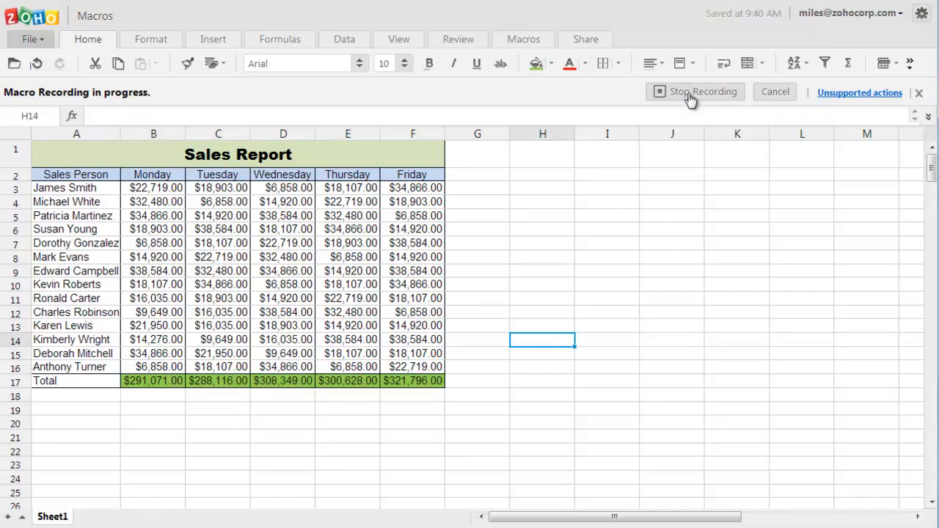
left_click(696, 91)
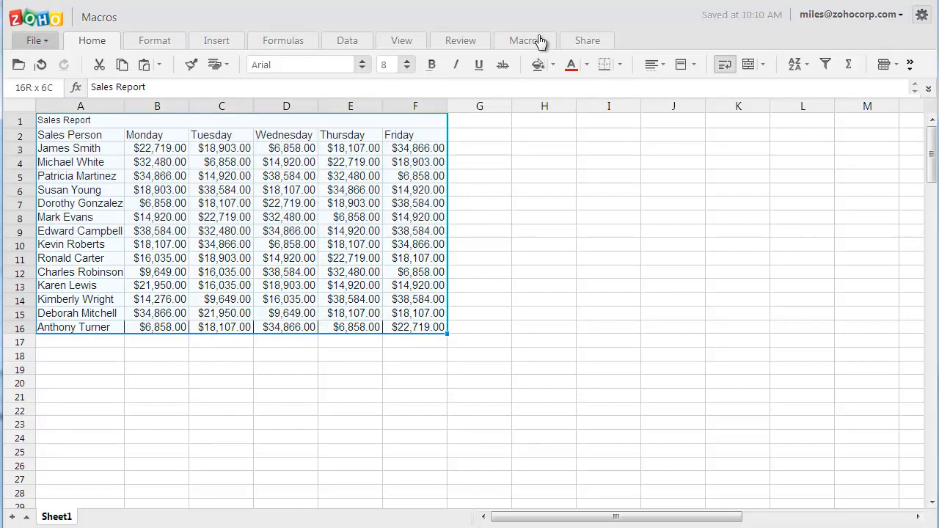
Run the Weeklysalesreport macro to reformat the plain table, then deselect
left_click(525, 41)
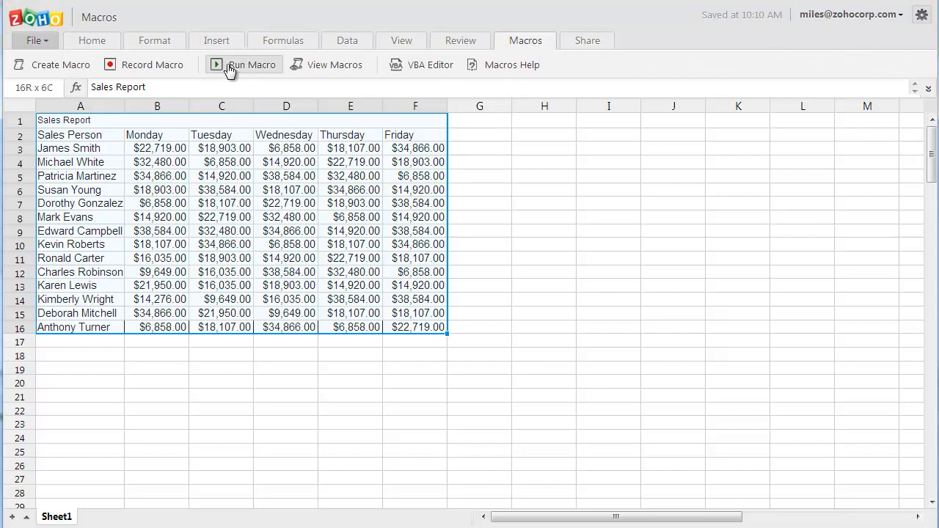
left_click(244, 65)
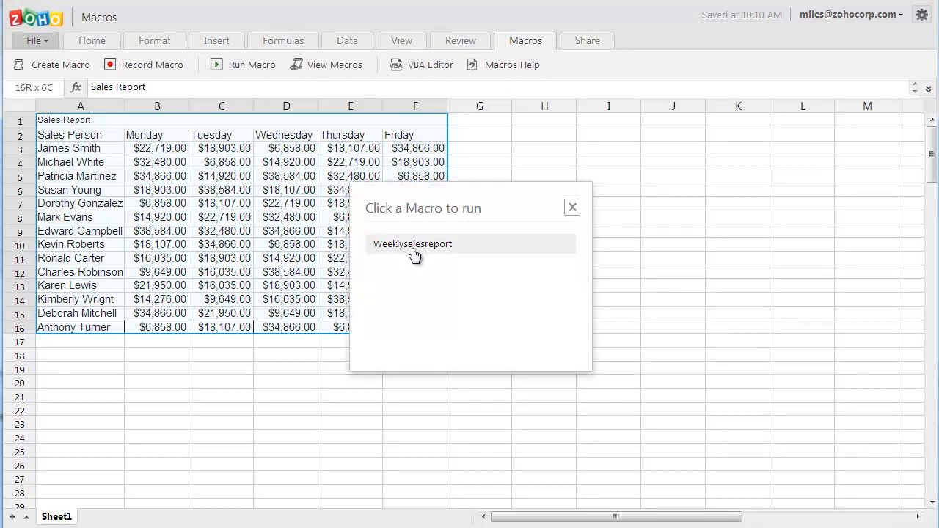
left_click(413, 244)
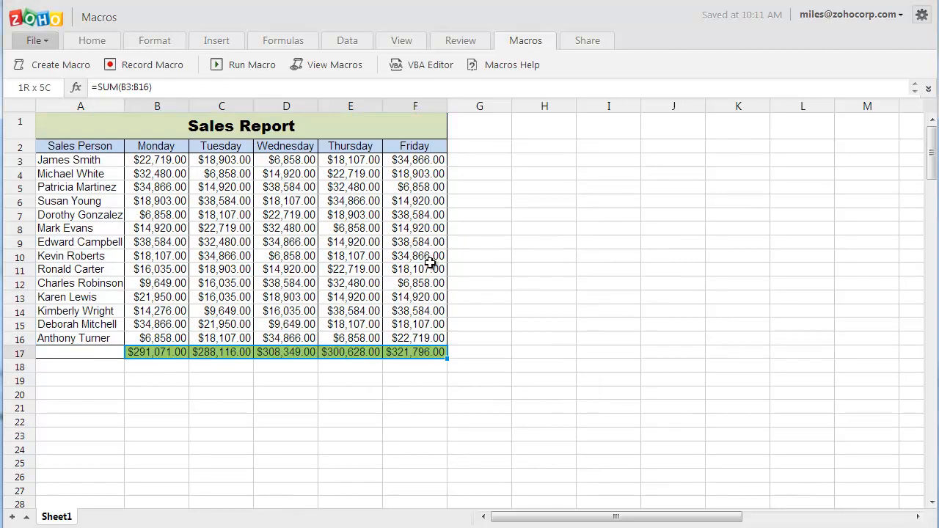
left_click(479, 352)
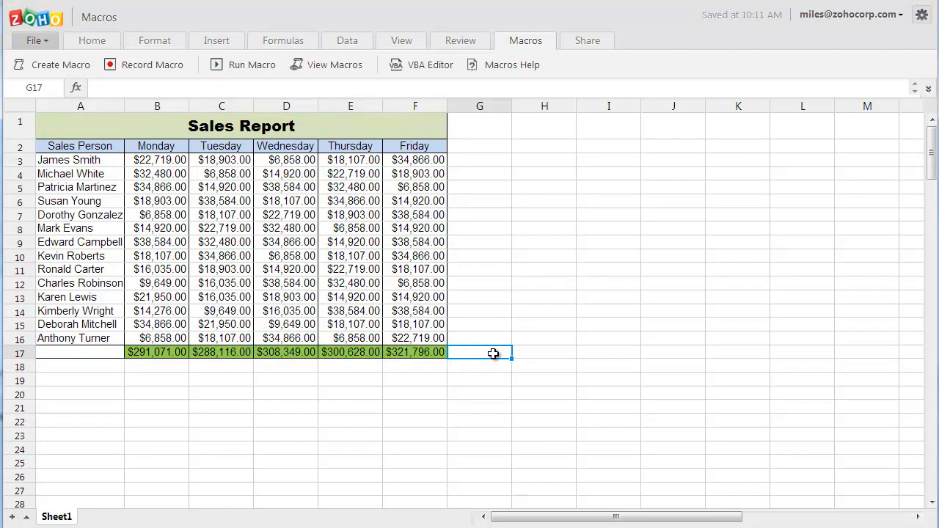